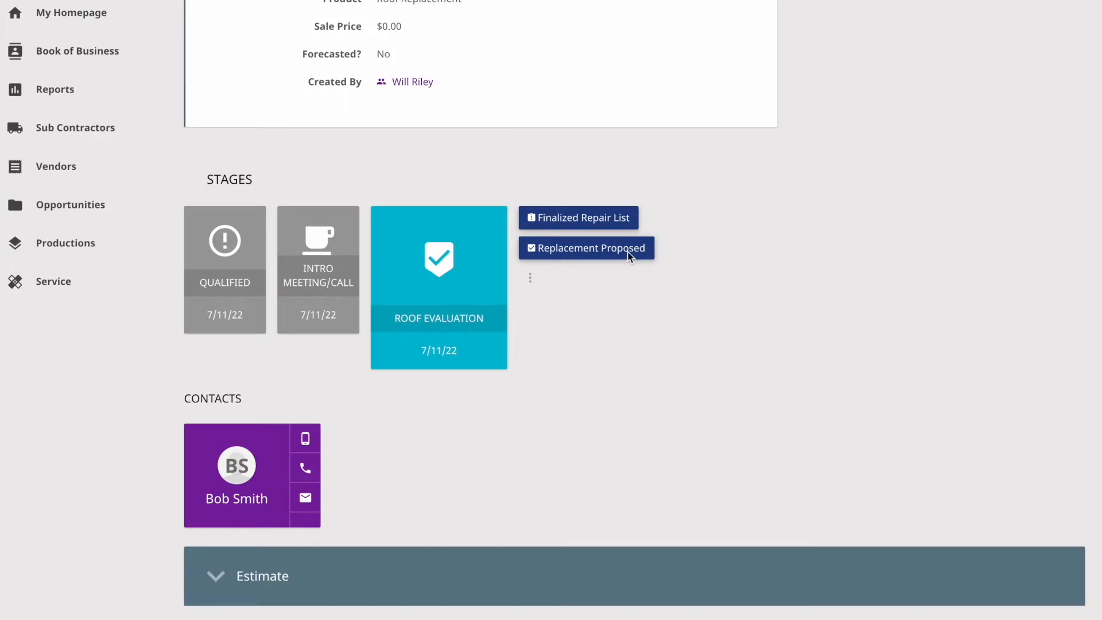
# Step: Advance the opportunity to Replacement Proposed and expand its History & Notes timeline
pyautogui.click(585, 248)
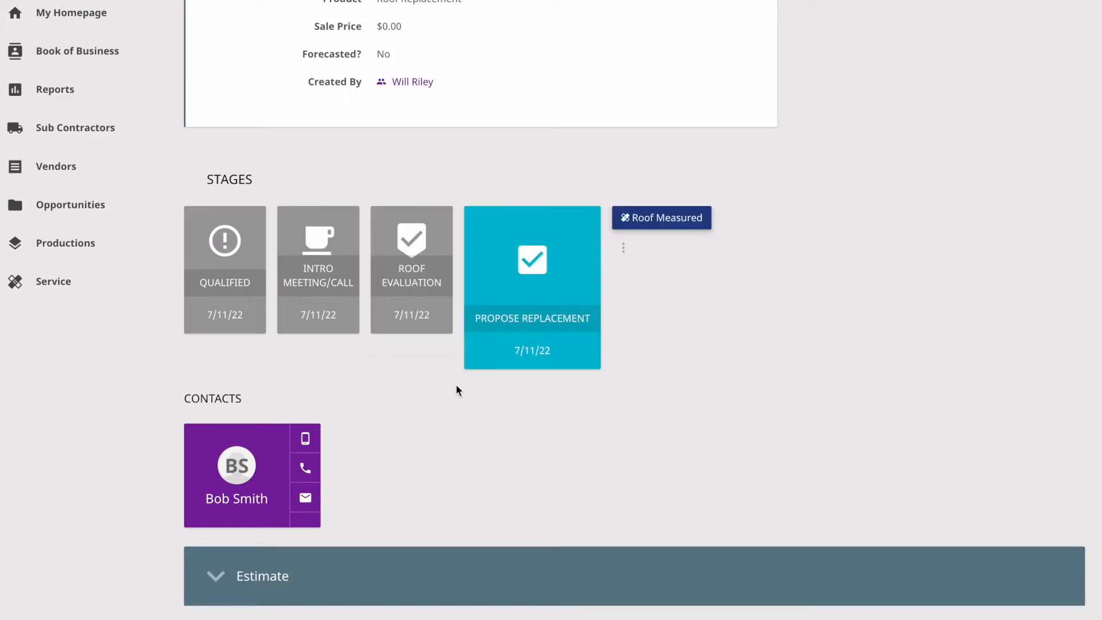
pyautogui.scroll(-3)
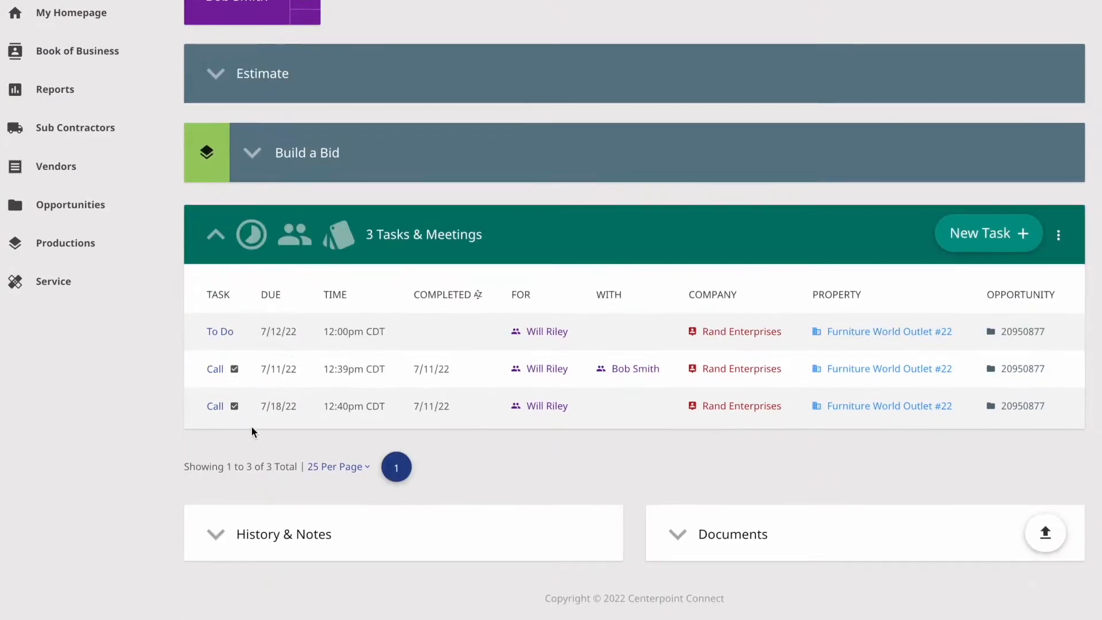
pyautogui.click(216, 534)
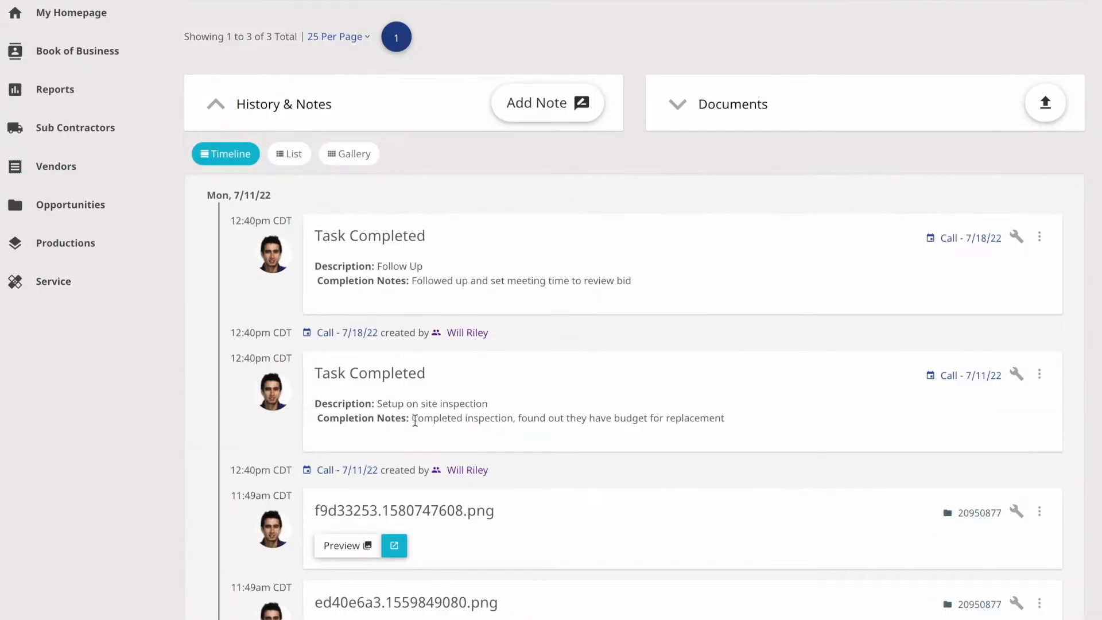
pyautogui.click(349, 152)
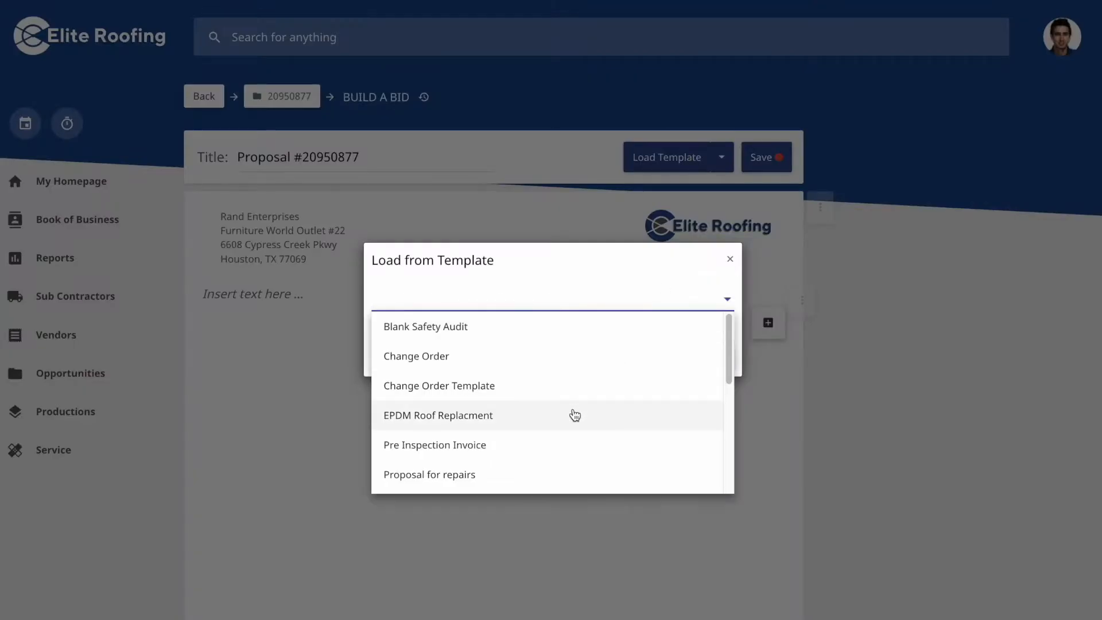
# Step: Load the 'EPDM Roof Replacment' template into Proposal #20950877 and review its content
pyautogui.click(437, 414)
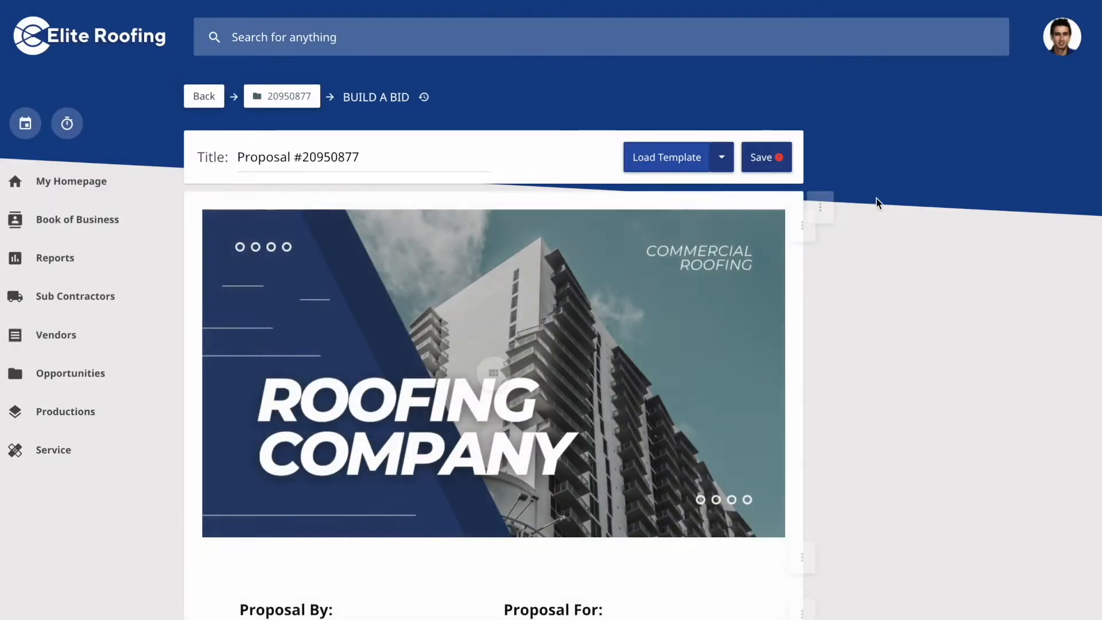
pyautogui.scroll(-3)
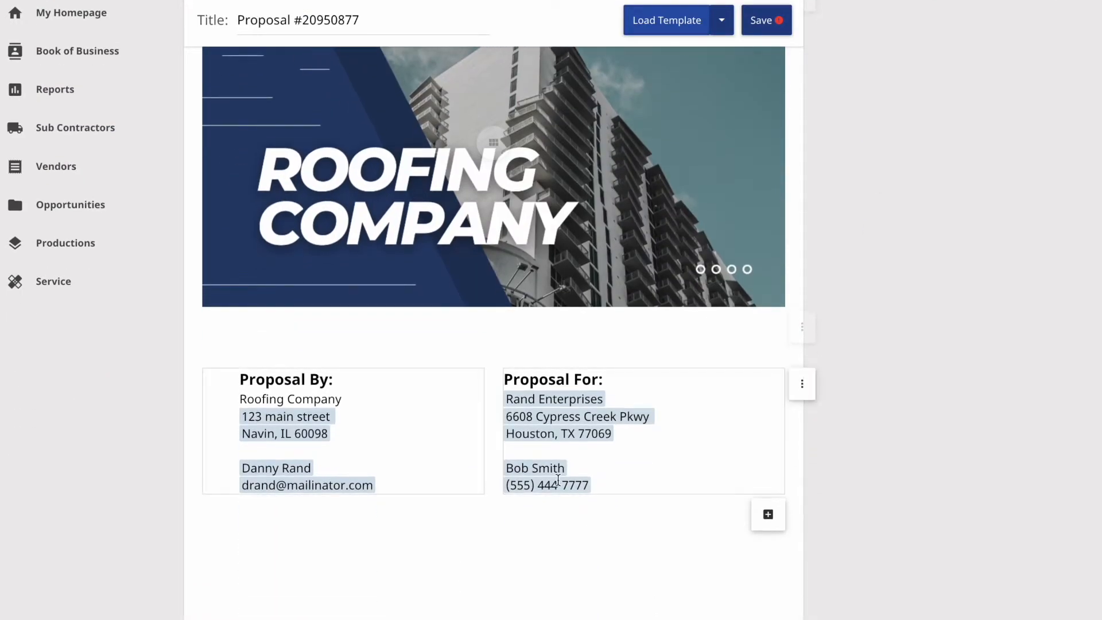
pyautogui.scroll(-3)
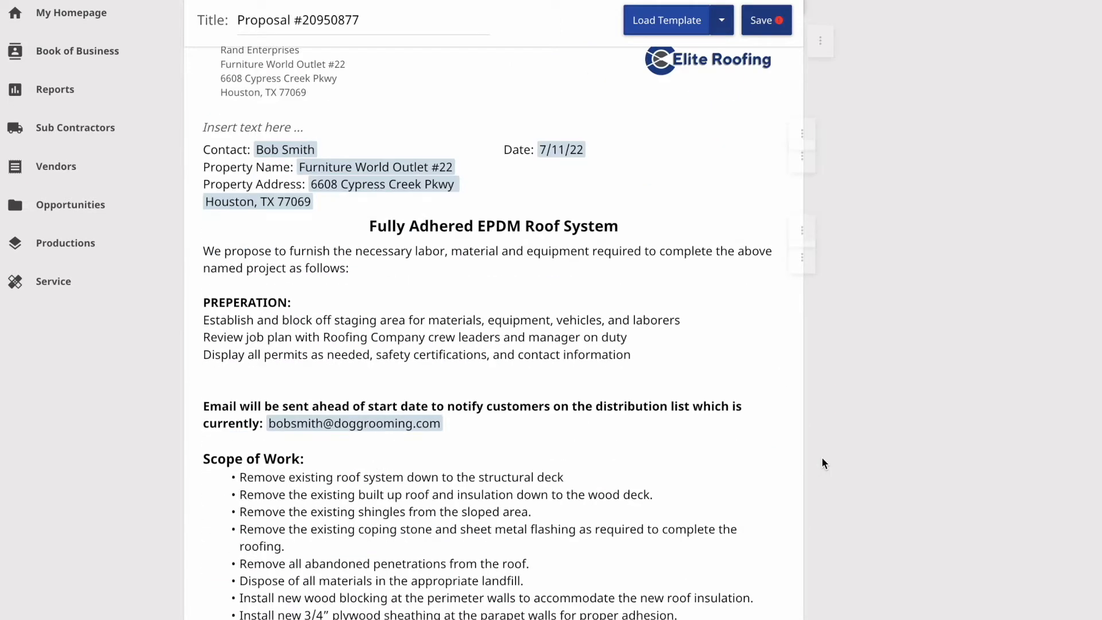
pyautogui.scroll(-3)
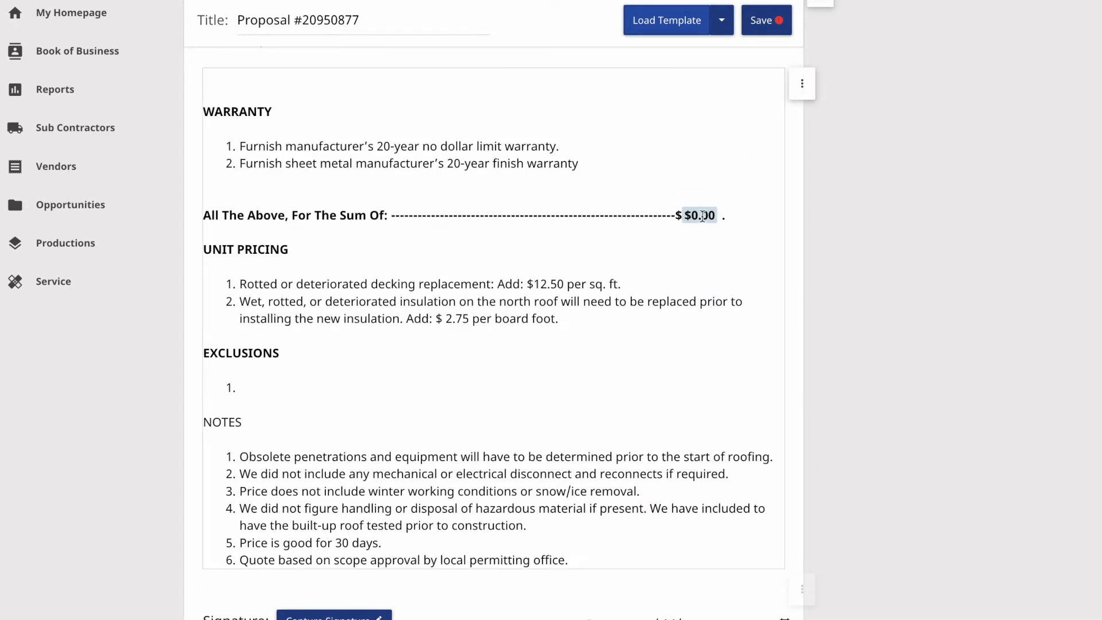
pyautogui.scroll(-3)
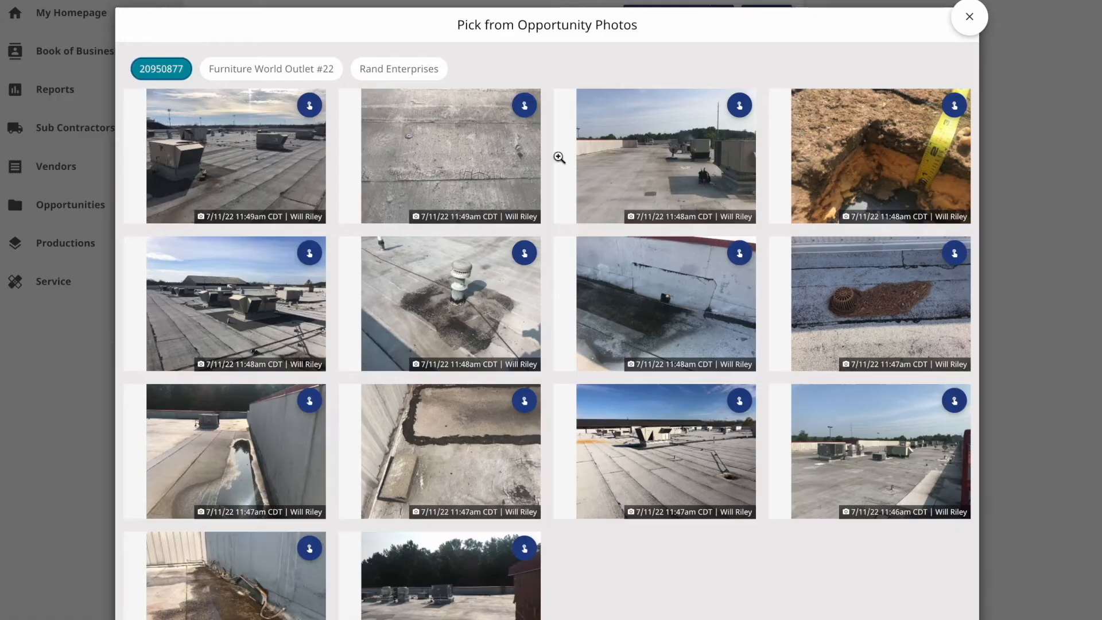
# Step: Save the proposal priced at $84,000.00 and bring up the finished document for signing
pyautogui.scroll(-3)
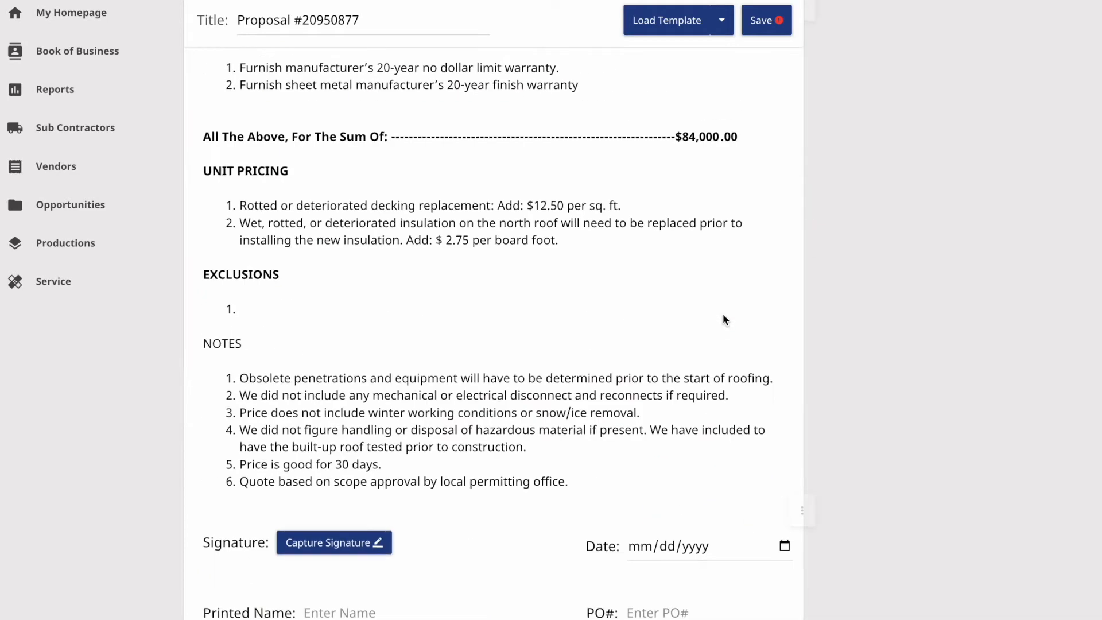
pyautogui.click(765, 19)
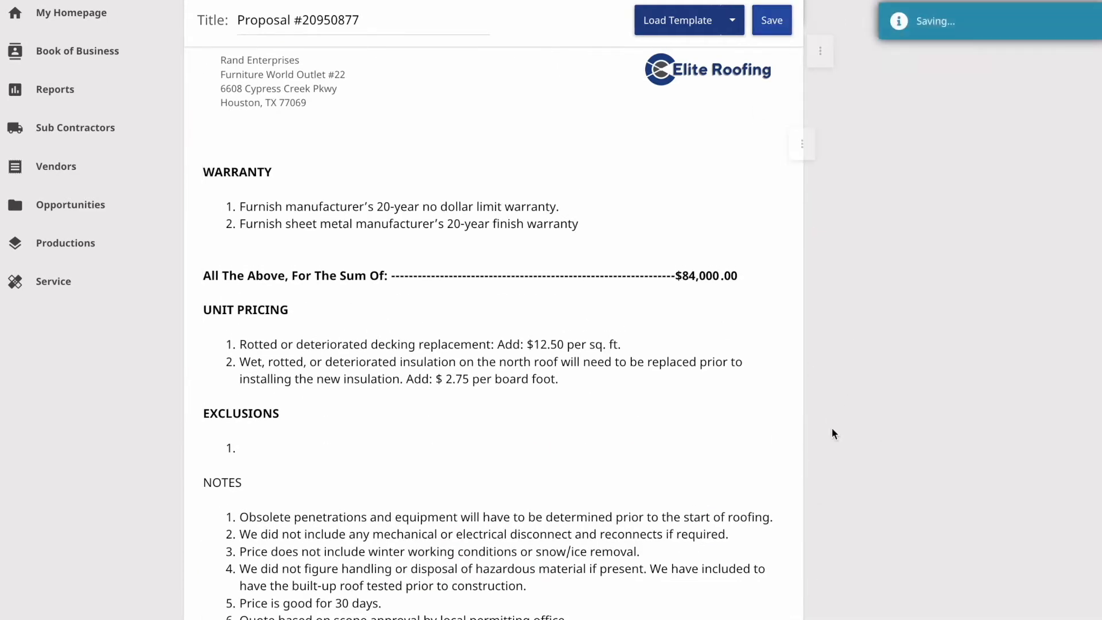
pyautogui.click(779, 158)
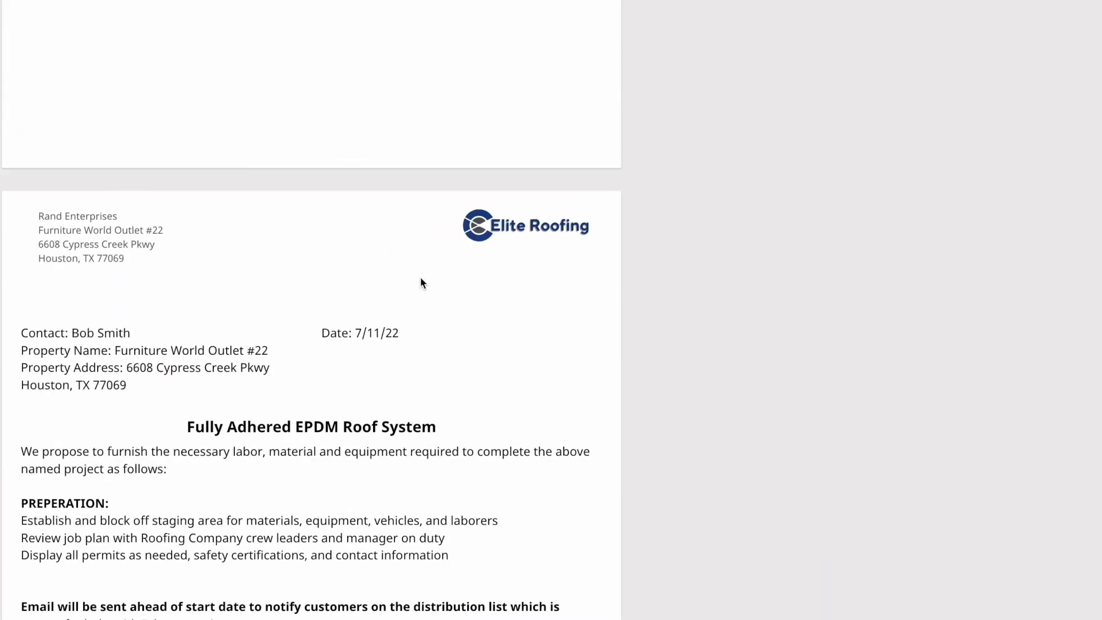
# Step: Capture Bob Smith's signature with printed name and date and submit the authorization
pyautogui.click(151, 389)
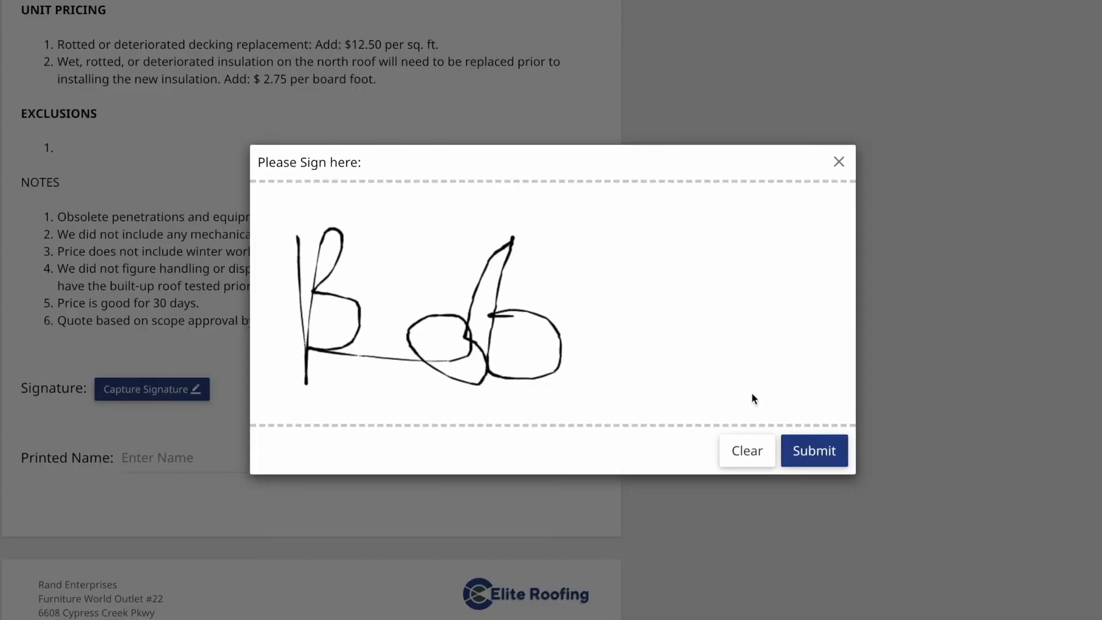
pyautogui.click(812, 450)
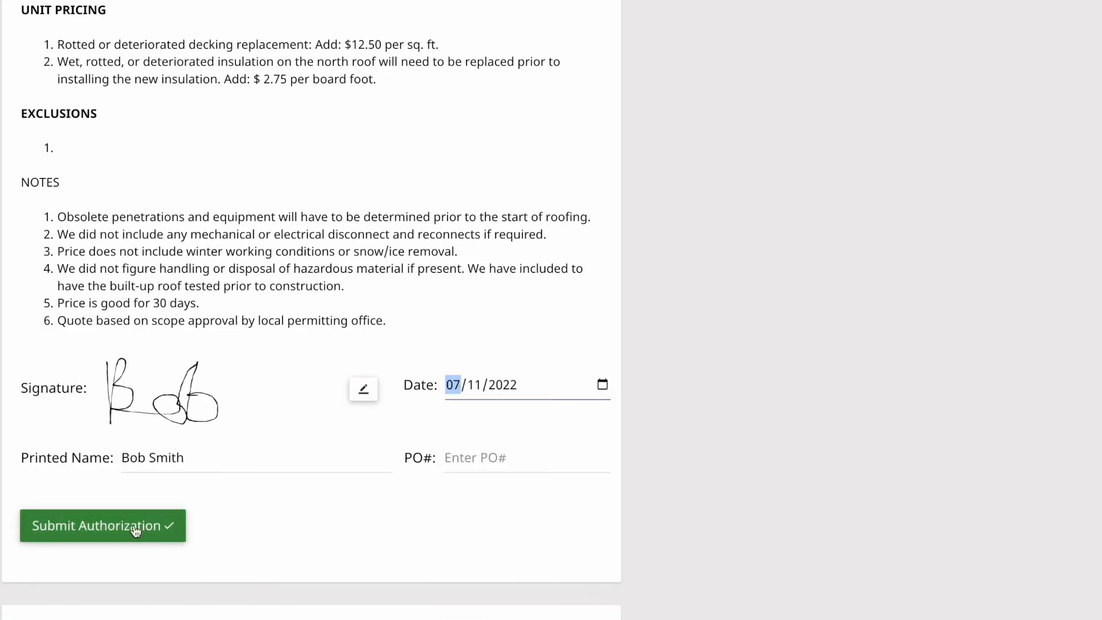
pyautogui.click(103, 525)
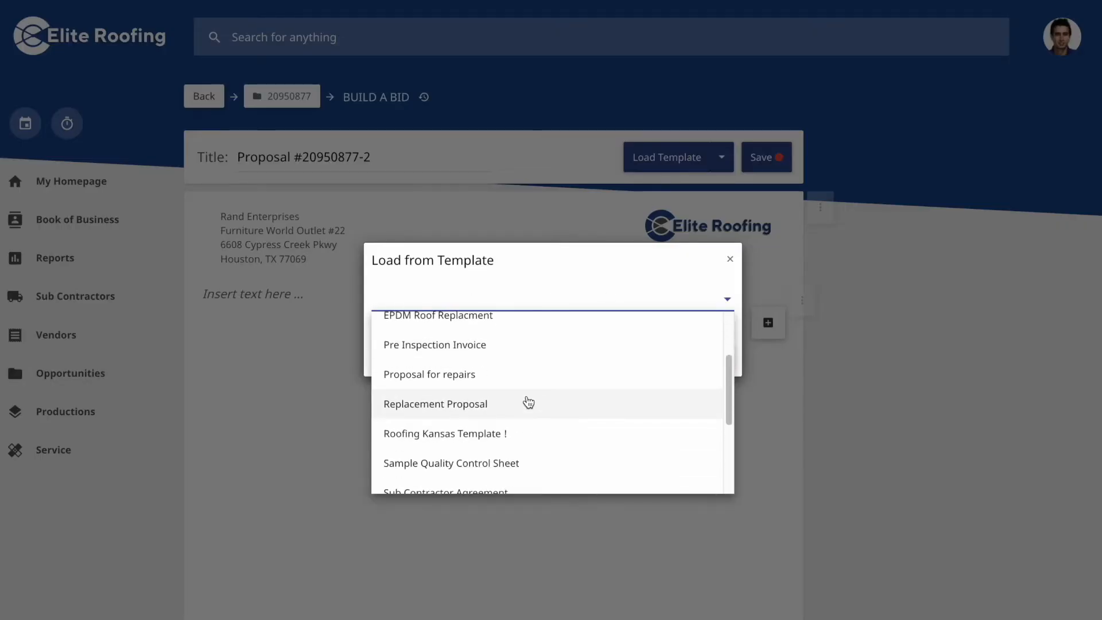
# Step: Load the 'Replacement Proposal' template into Proposal #20950877-2 and review it
pyautogui.click(435, 402)
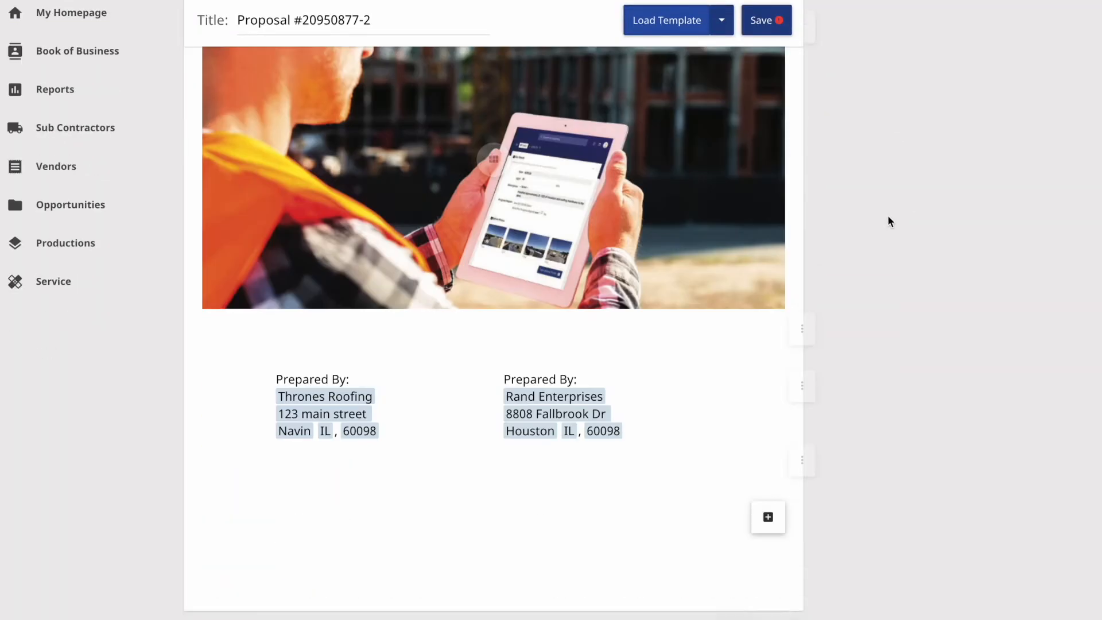
pyautogui.scroll(-3)
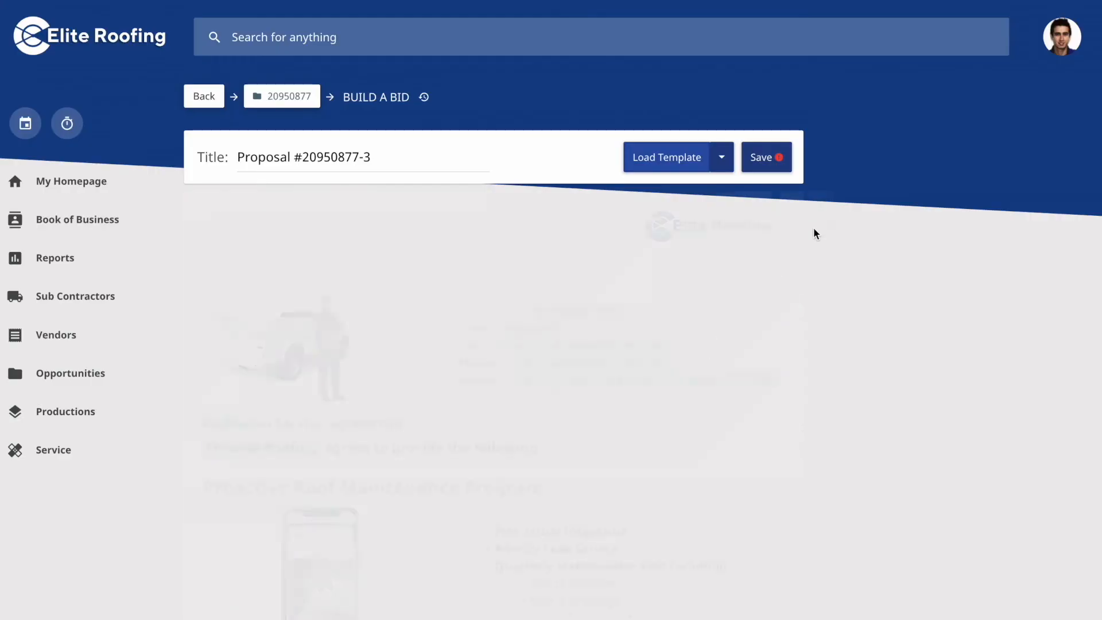
# Step: Review the quarterly Proactive Roof Maintenance agreement's frequency and cost per visit, then save it
pyautogui.scroll(-3)
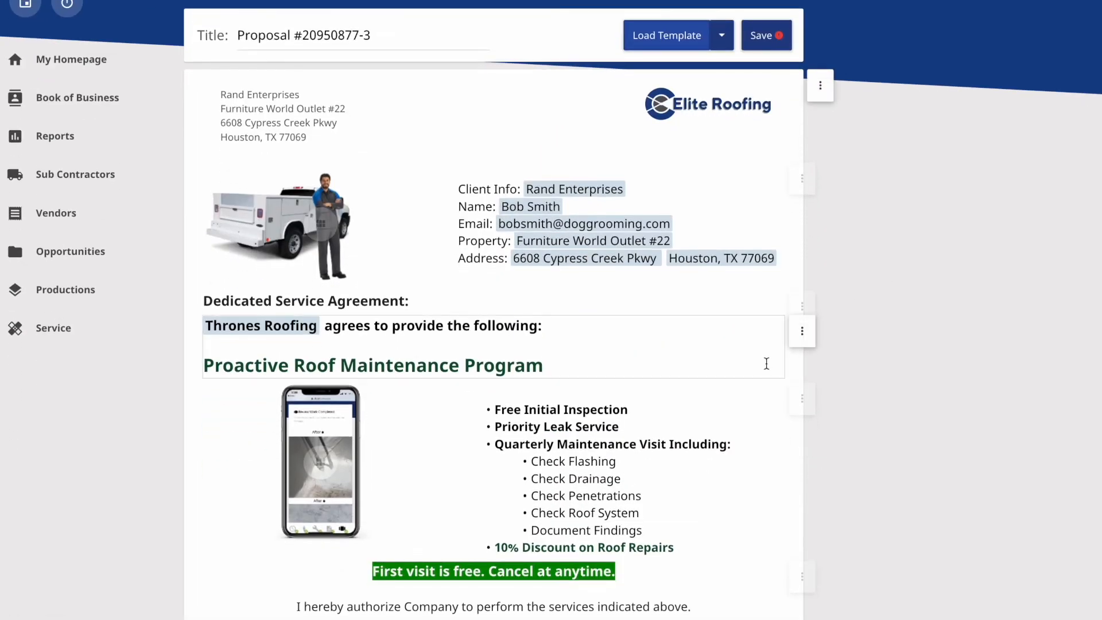
pyautogui.scroll(-3)
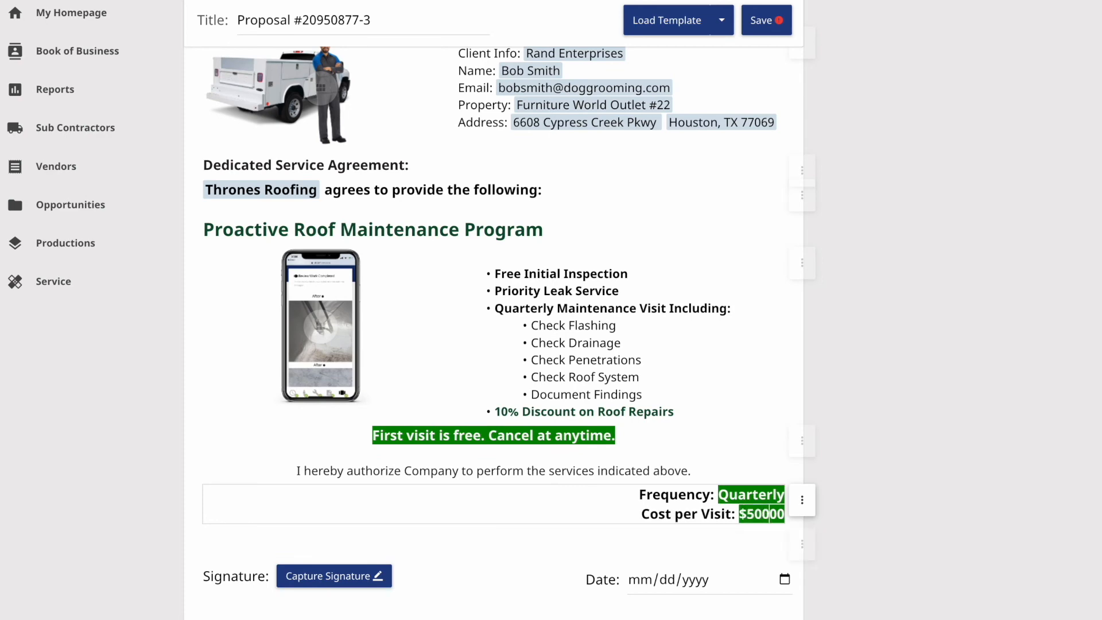
pyautogui.click(759, 20)
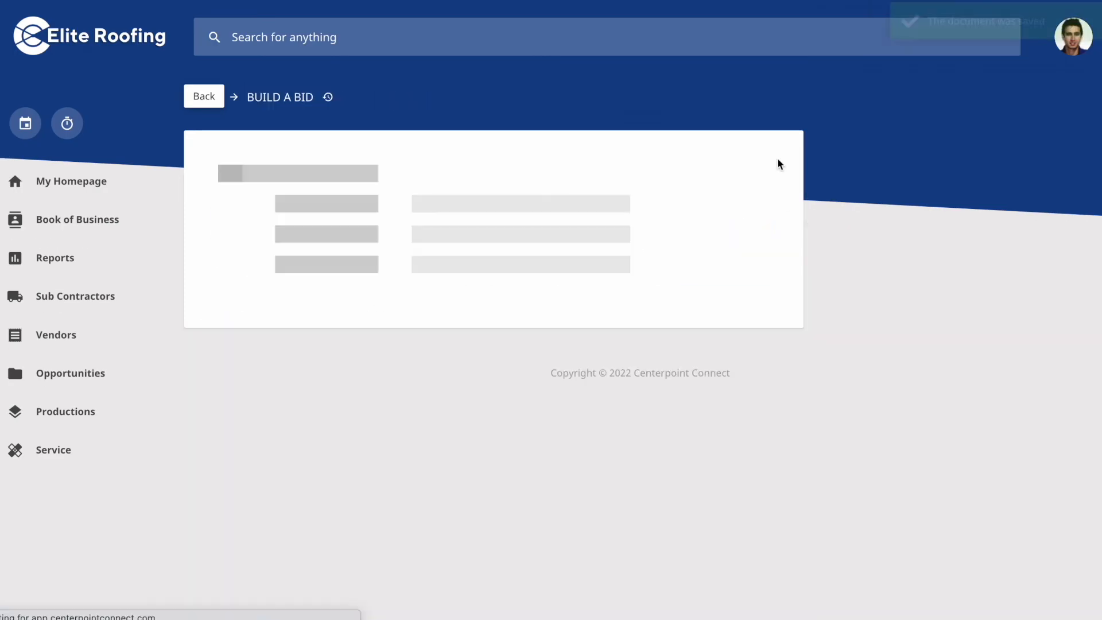